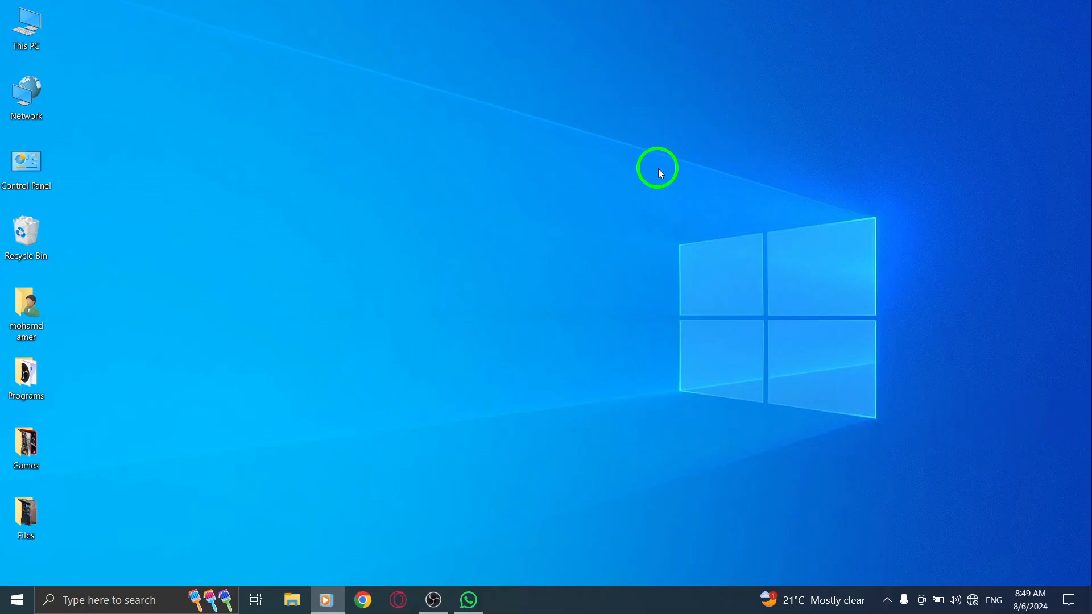
pyautogui.moveTo(570, 198)
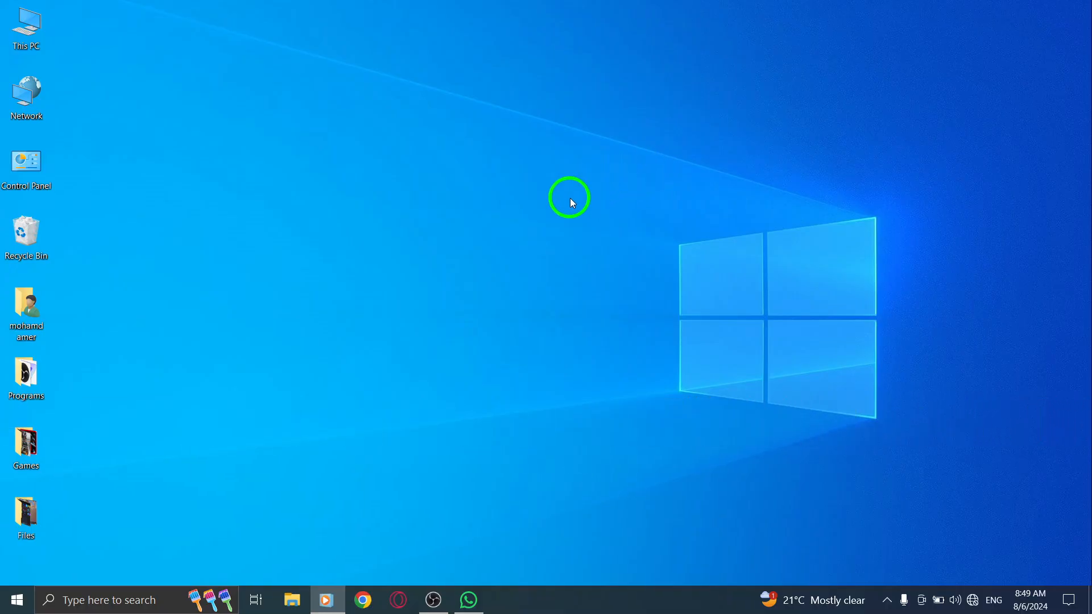
# Step: Launch WhatsApp from the taskbar to reach the Chats list
pyautogui.click(468, 600)
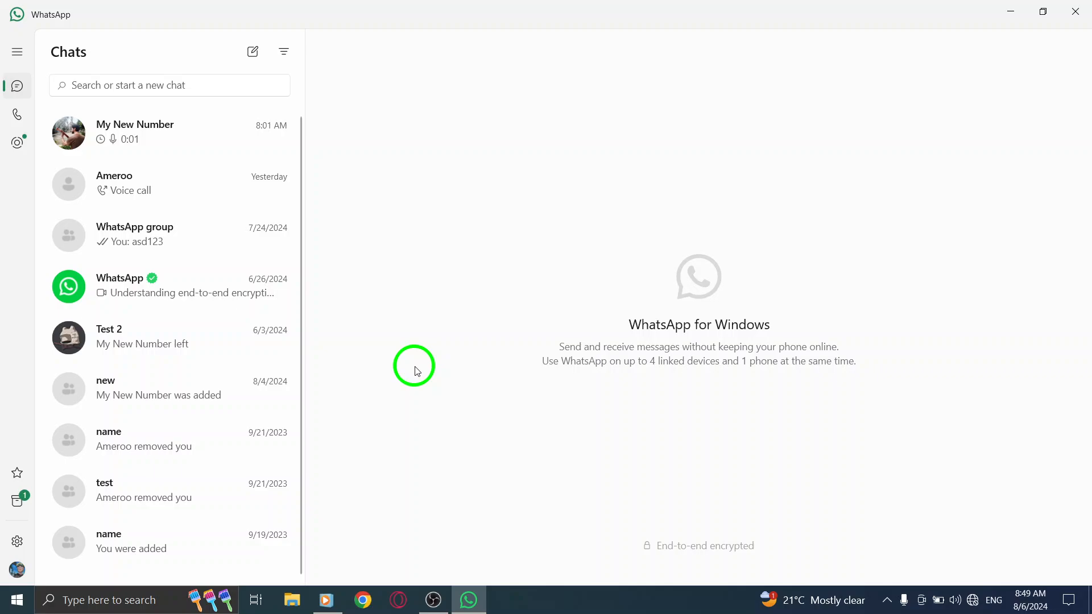
pyautogui.moveTo(132, 286)
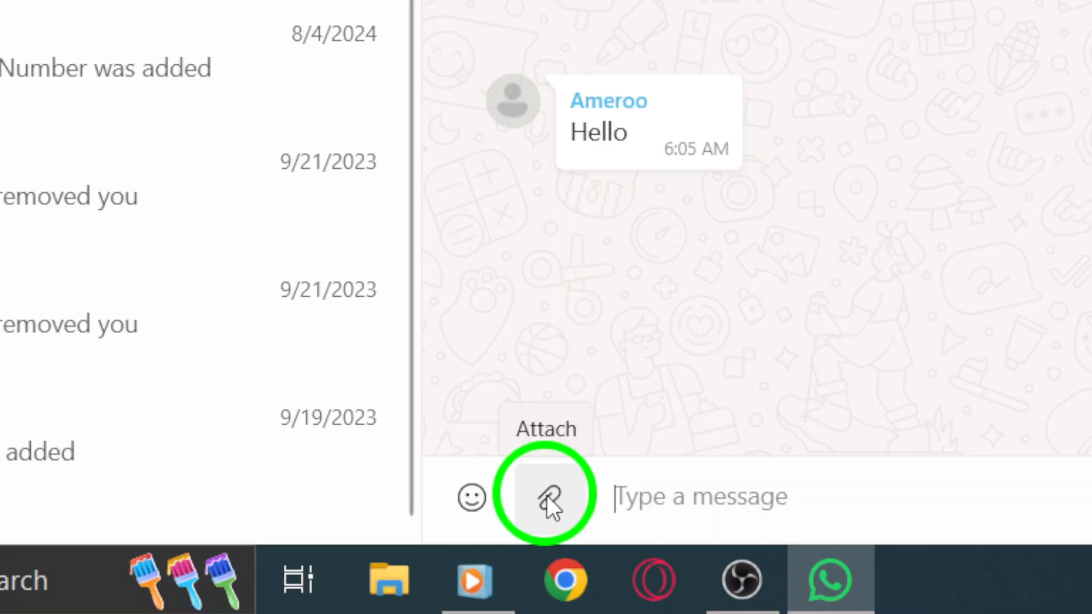
# Step: Choose Photos & videos from the Attach menu in the group chat
pyautogui.click(548, 497)
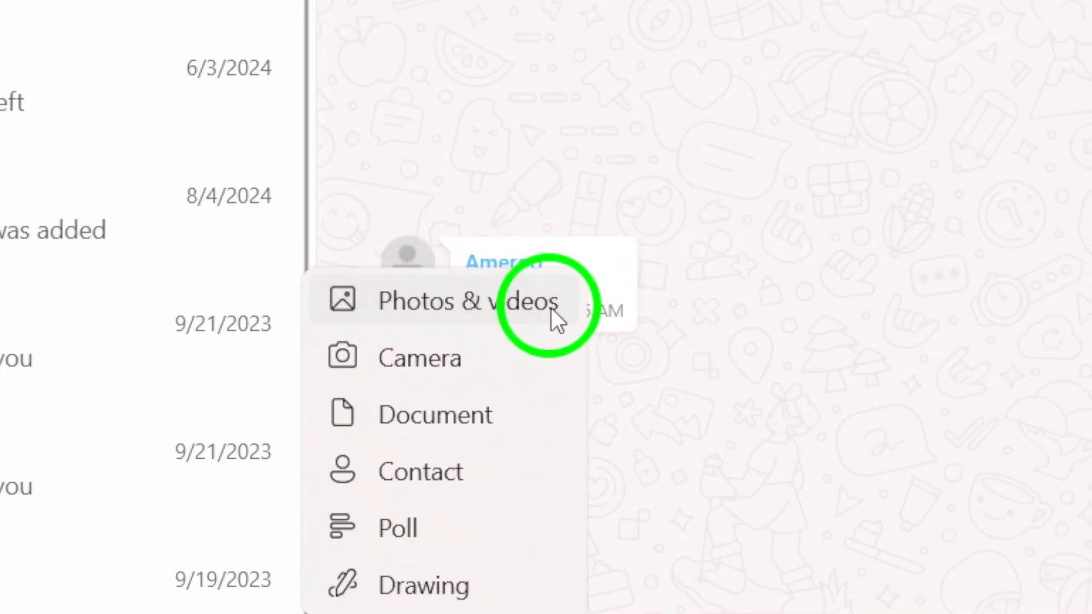
pyautogui.click(466, 301)
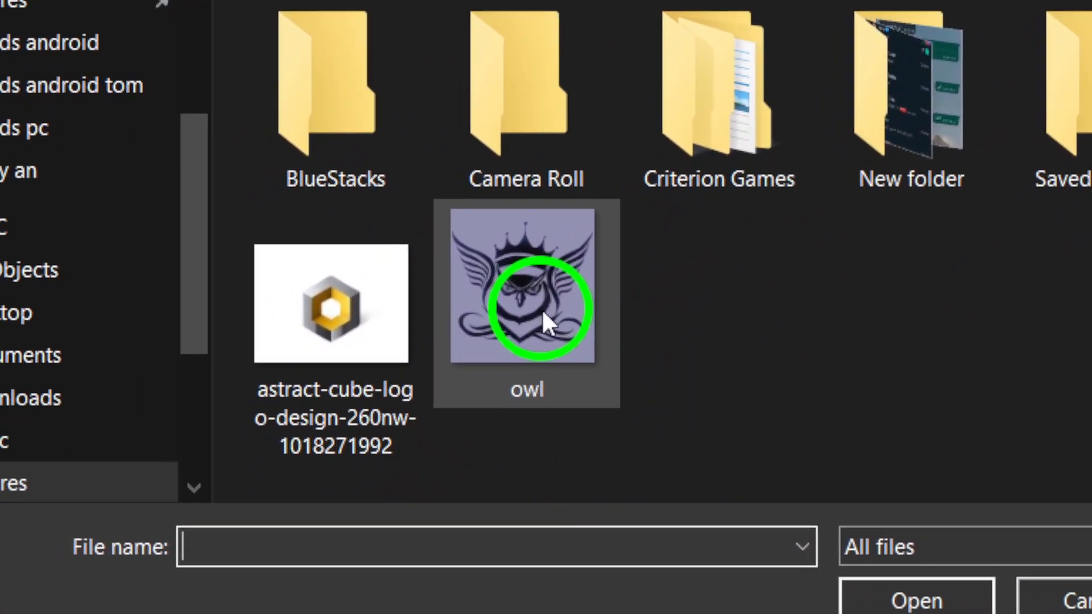
# Step: Select the owl image and Ctrl-add the astract-cube-logo image in Pictures
pyautogui.click(525, 306)
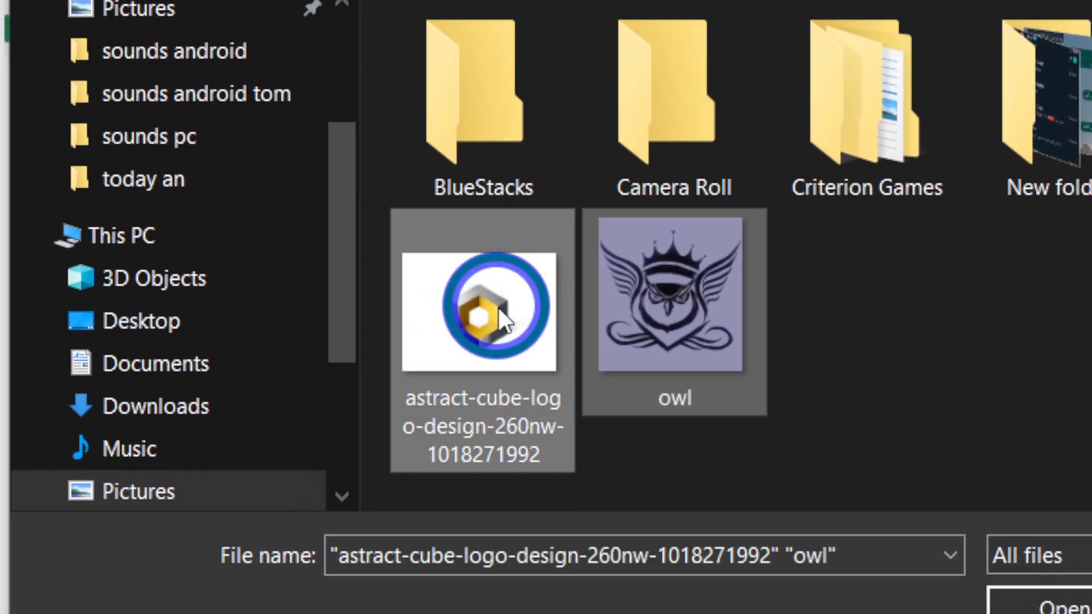
pyautogui.click(488, 318)
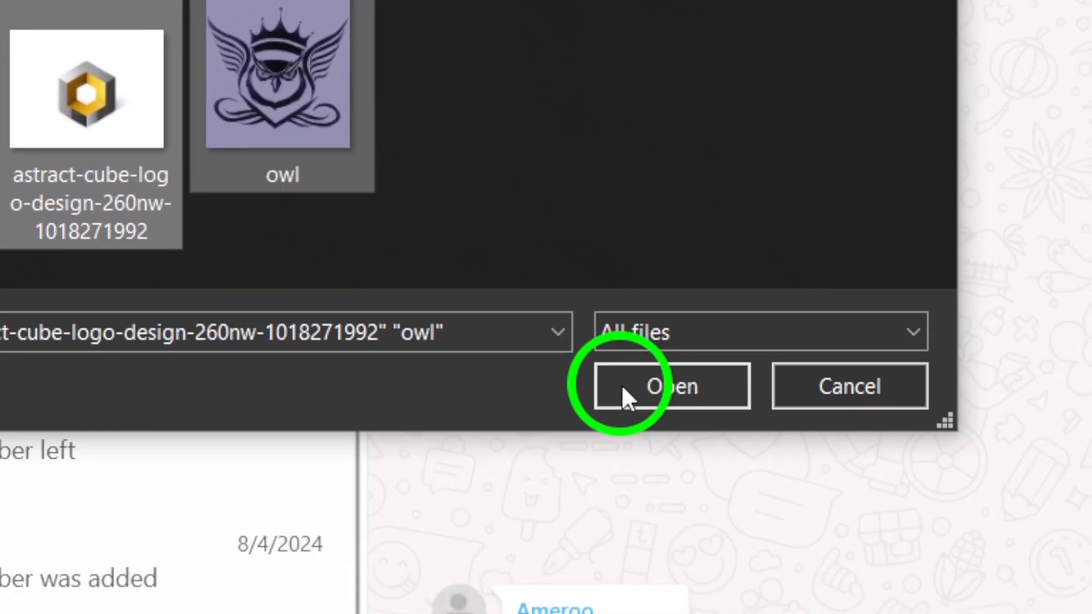
# Step: Attach both images, caption them 'asd123' and send them to the group
pyautogui.click(670, 385)
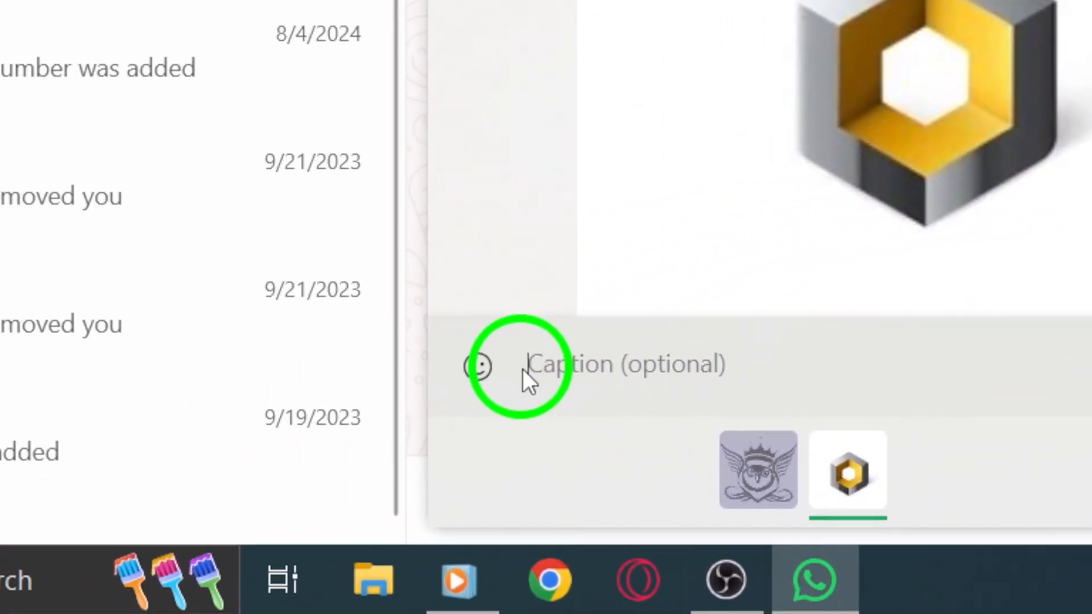
pyautogui.write('asd123')
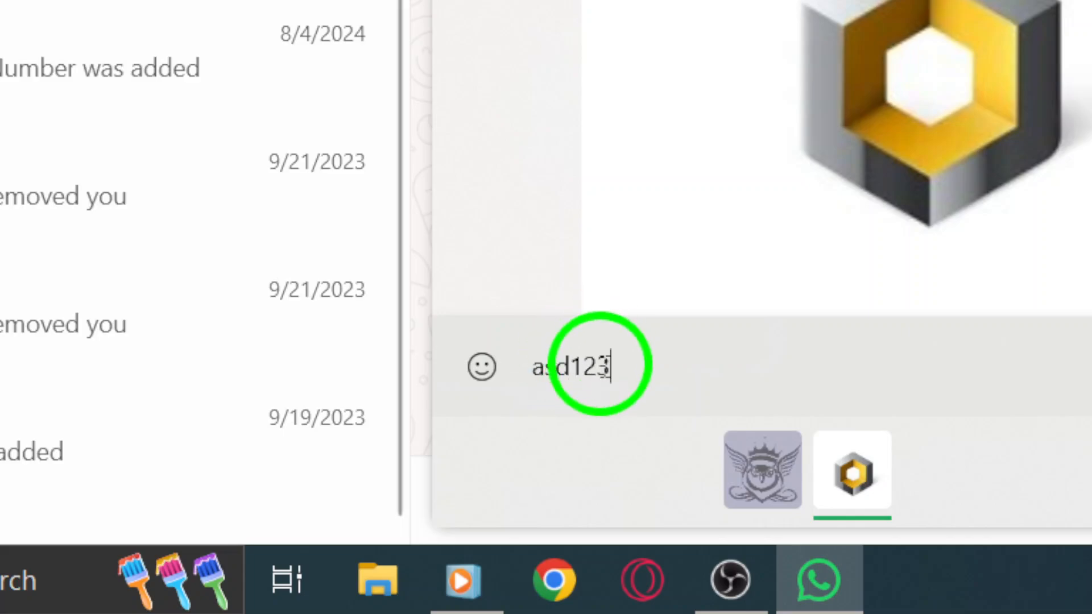
pyautogui.click(578, 472)
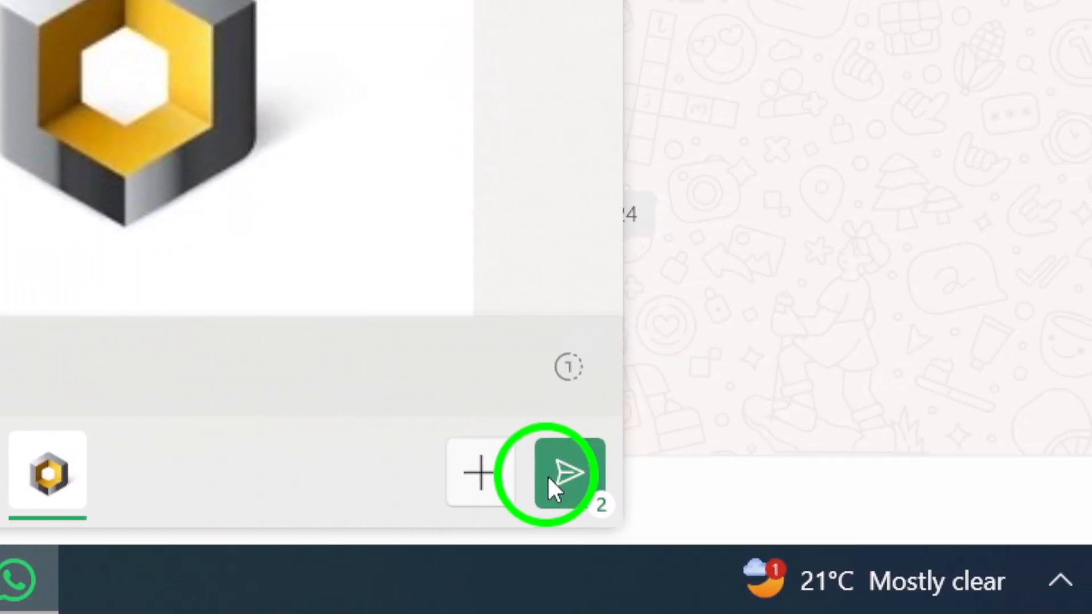
pyautogui.click(555, 473)
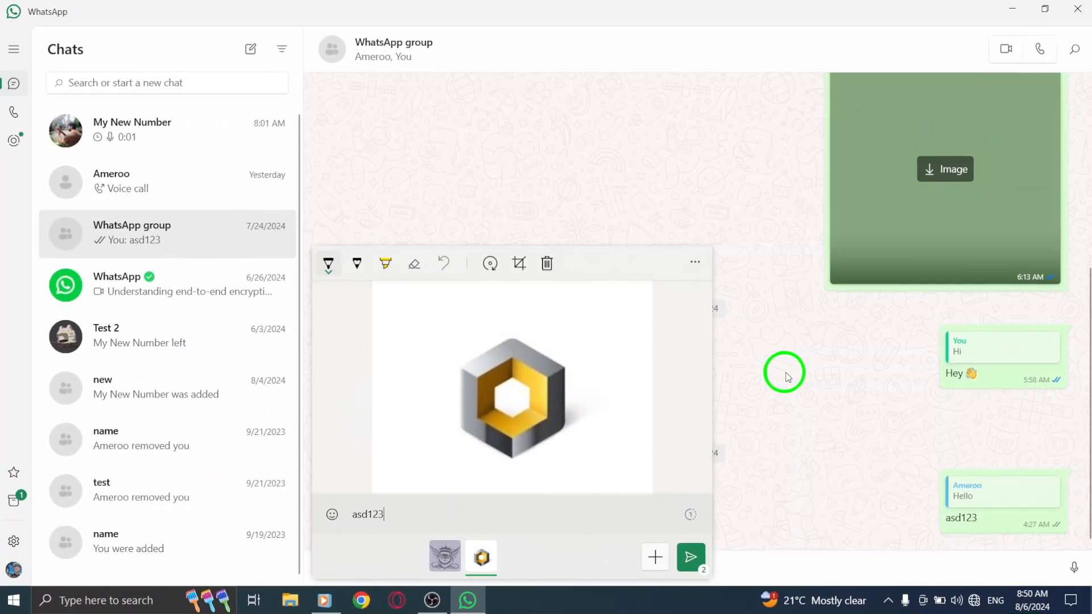